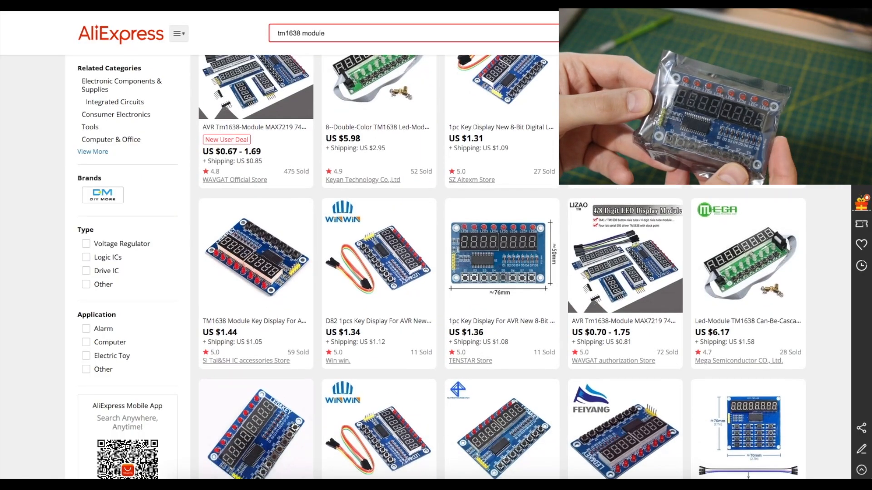
# Scroll the SUQ TM1638 listing's Overview down to Package Included and the board photo
pyautogui.scroll(-3)
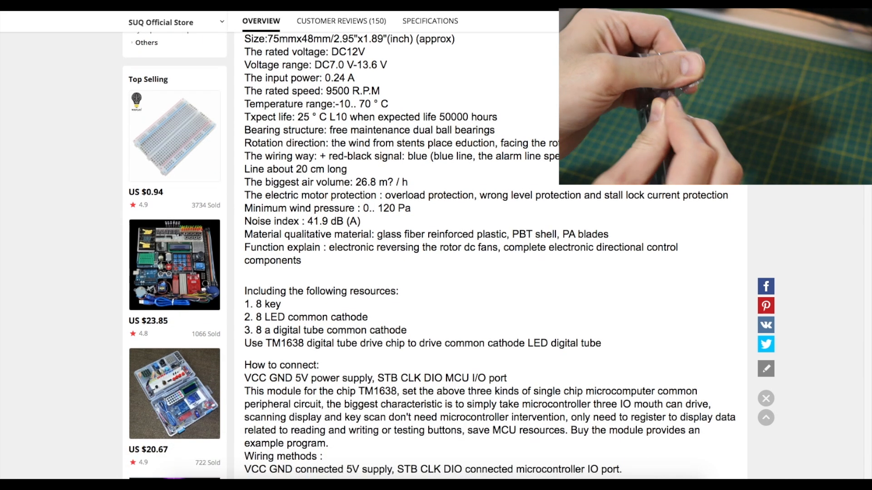
pyautogui.scroll(-3)
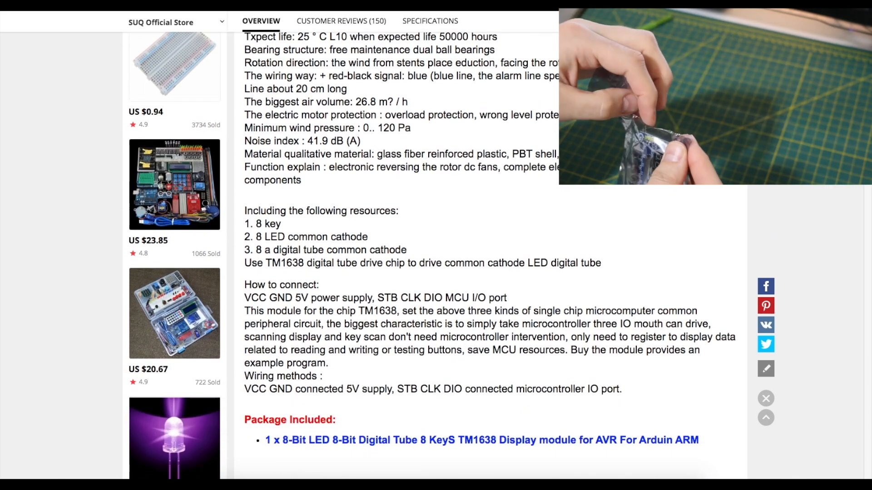
pyautogui.scroll(-3)
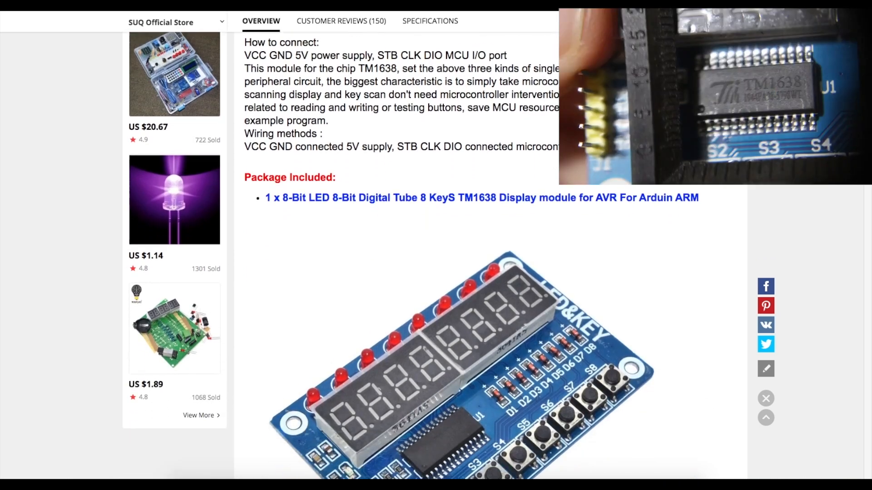
pyautogui.scroll(-3)
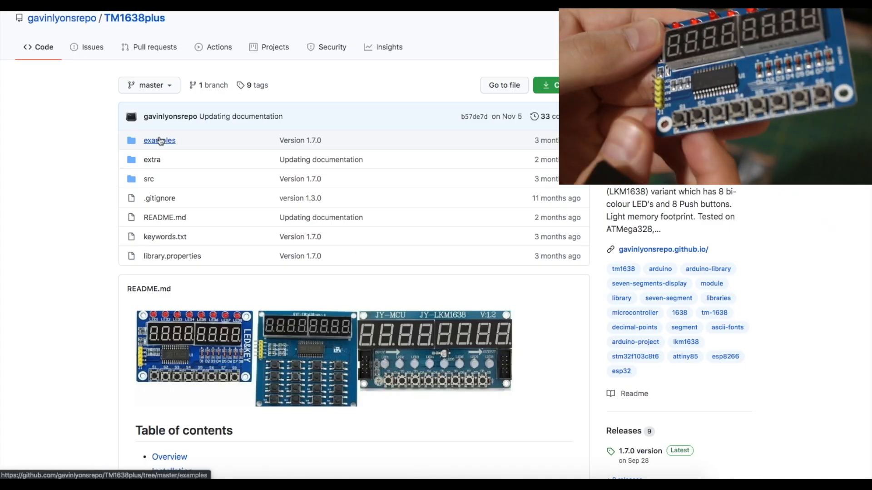
# Scroll the TM1638plus repository page down to the README Overview of the three module models
pyautogui.scroll(-3)
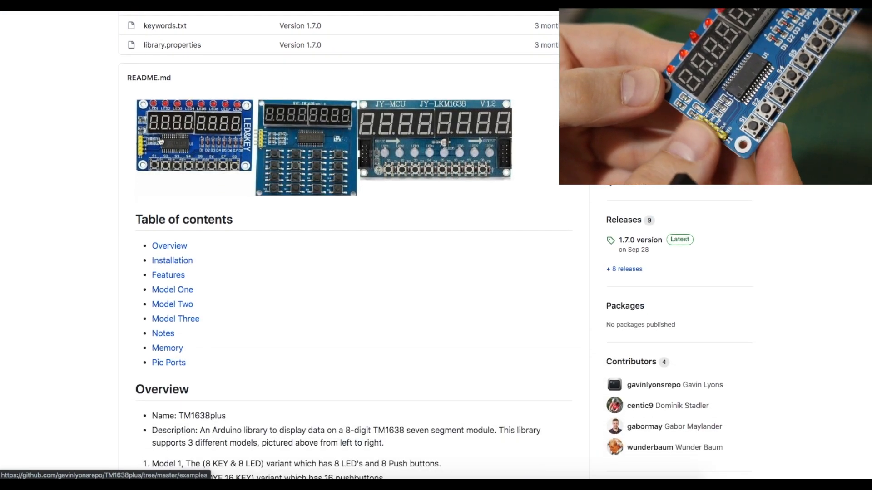
pyautogui.scroll(-3)
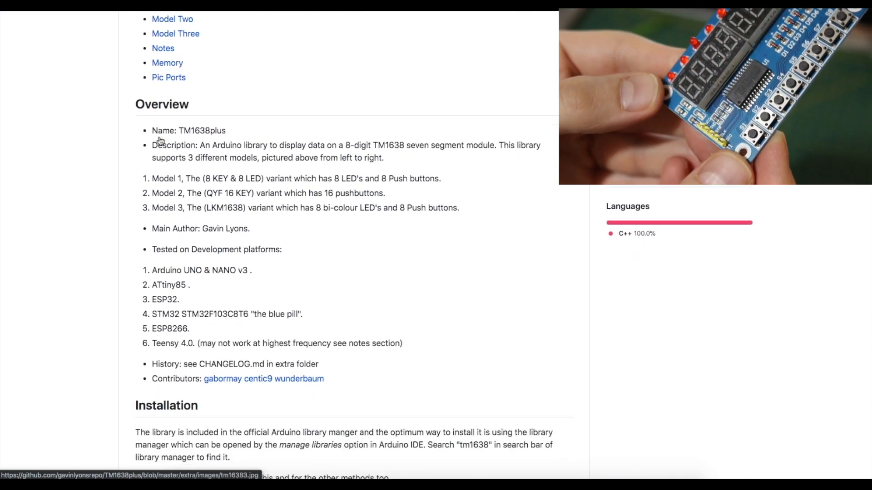
pyautogui.scroll(-3)
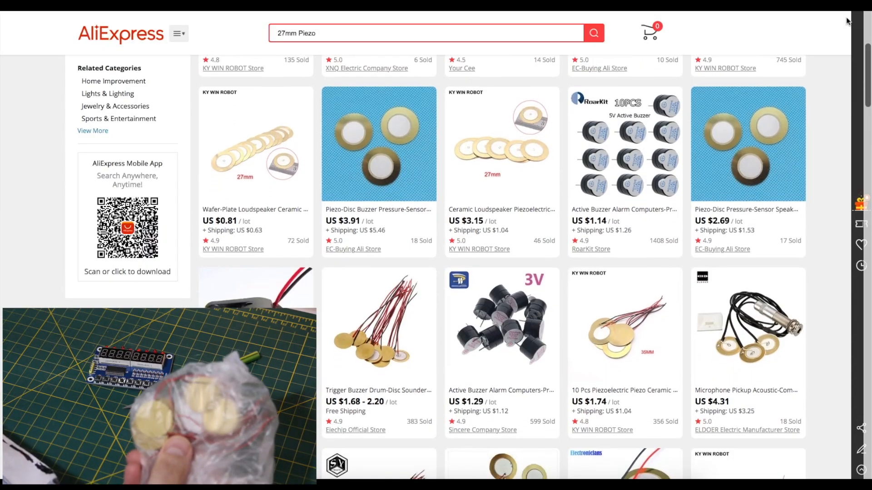
# Scroll the piezo ceramic wafer listing down to its parameter table with resonant frequency and dimensions
pyautogui.scroll(-3)
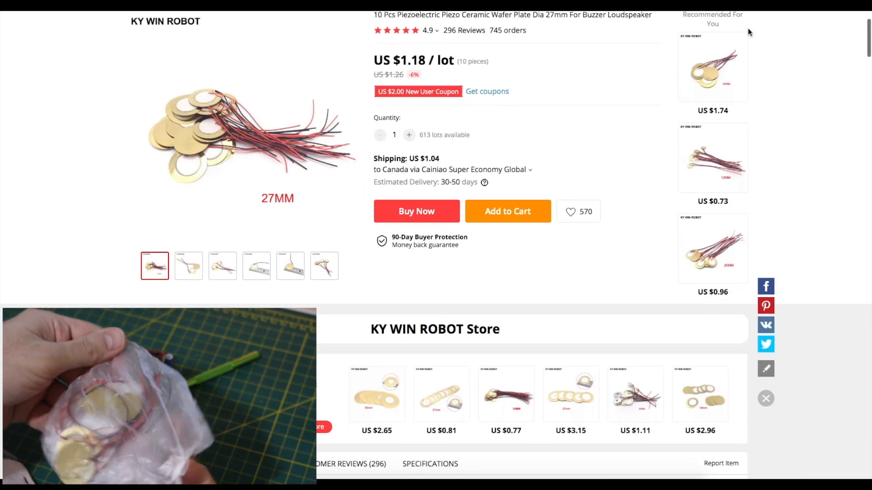
pyautogui.scroll(-3)
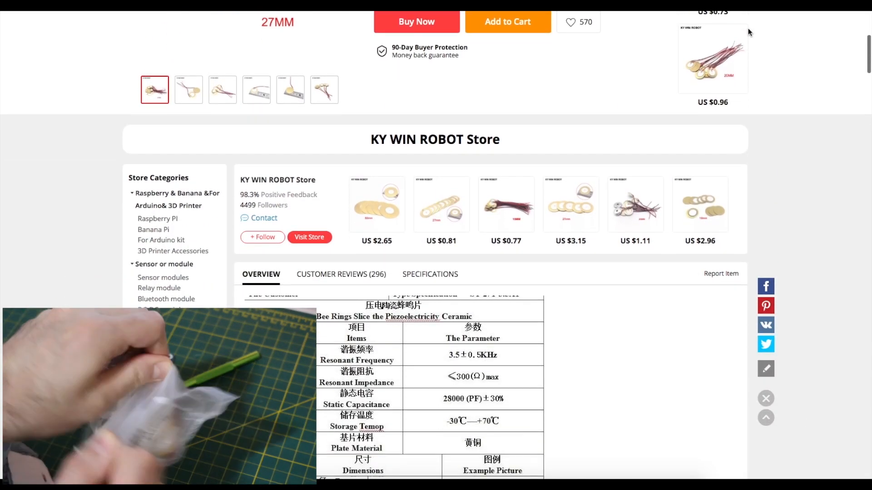
pyautogui.scroll(-3)
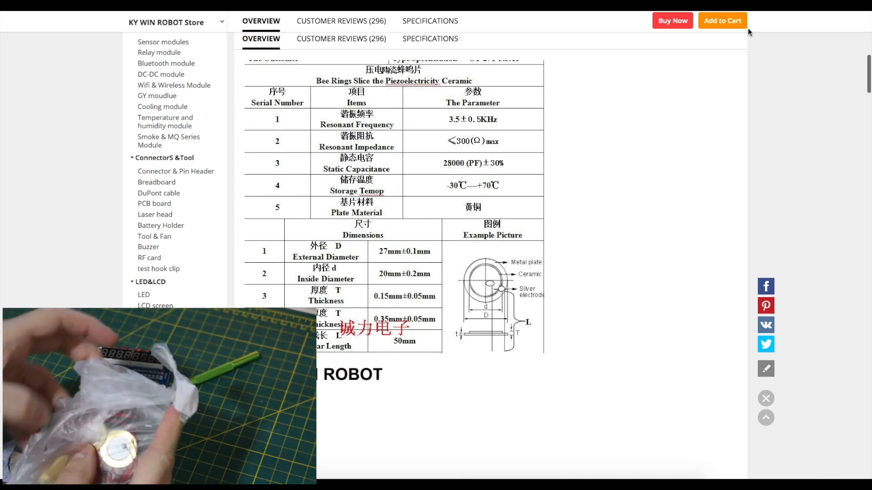
pyautogui.scroll(-3)
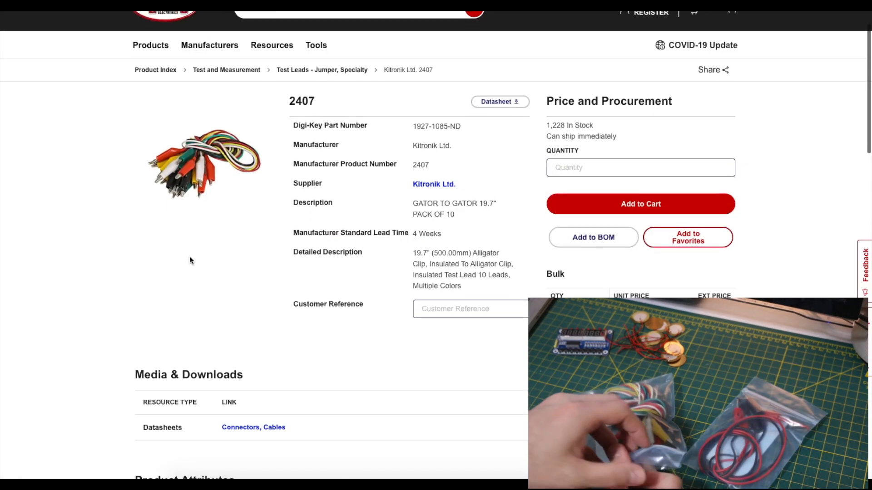
# View the CAB-00506 test leads photo enlarged, then dismiss the lightbox
pyautogui.scroll(-3)
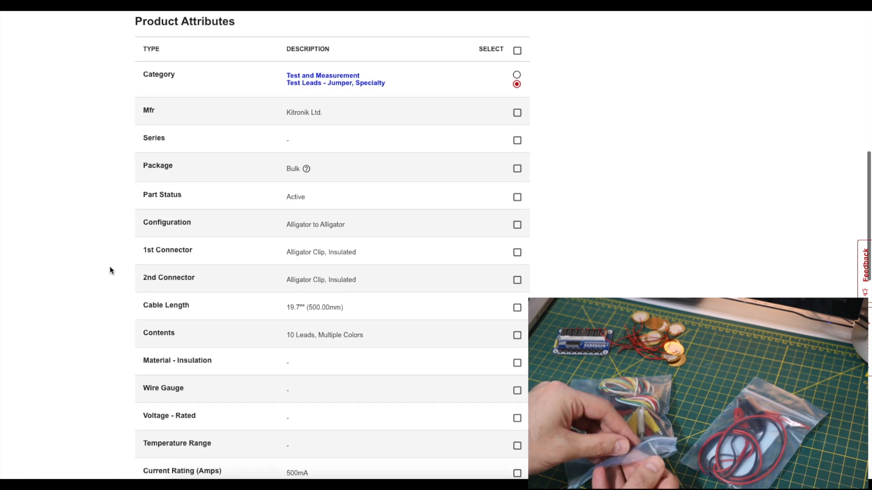
pyautogui.scroll(-3)
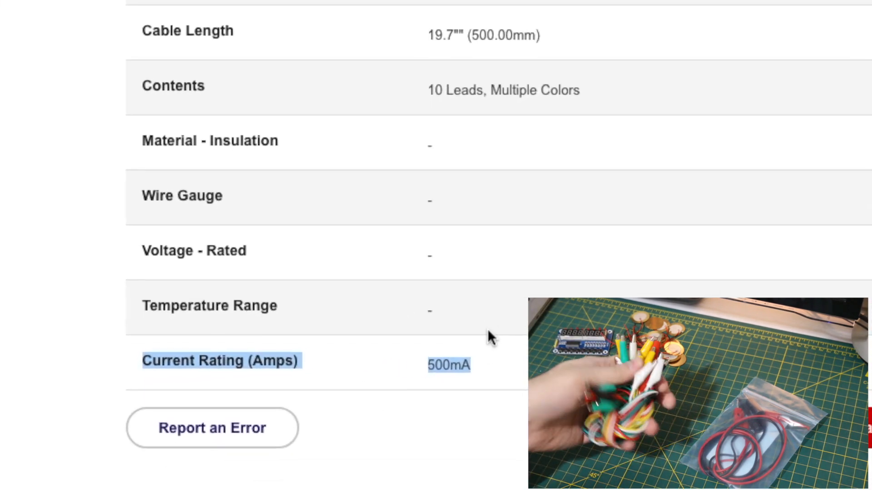
pyautogui.click(202, 189)
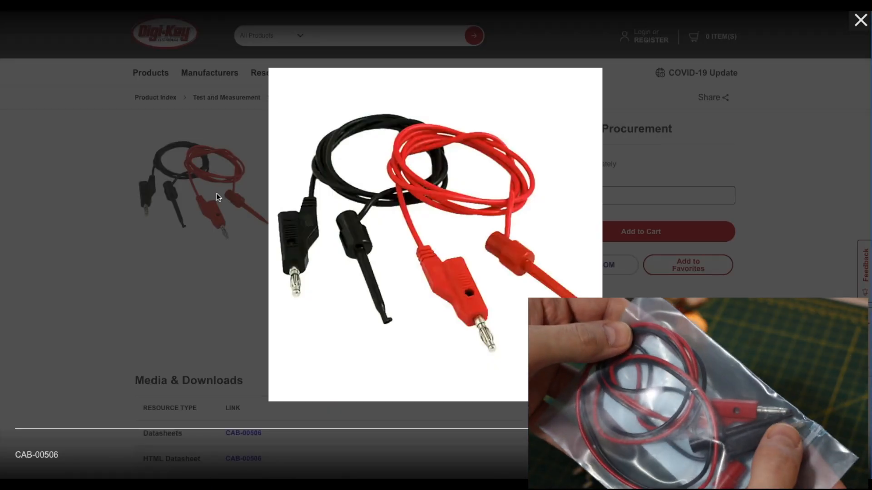
pyautogui.click(859, 20)
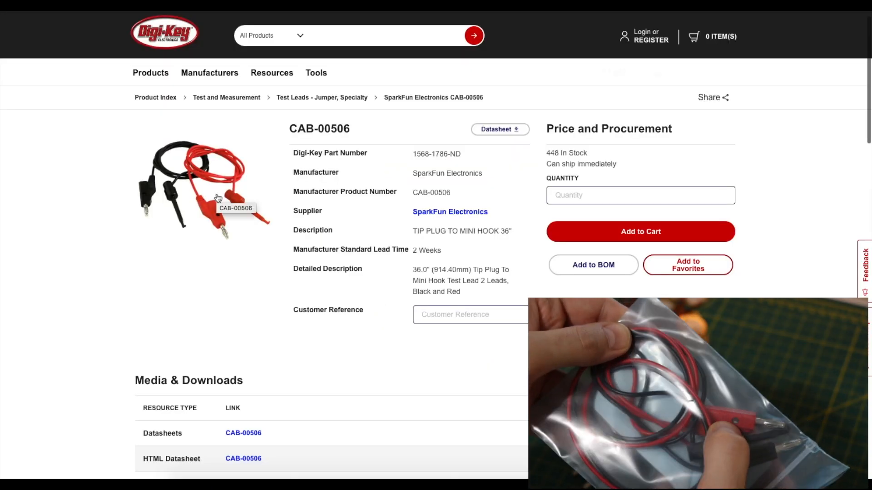
# Scroll the CAB-00506 page down to its Product Attributes table
pyautogui.scroll(-3)
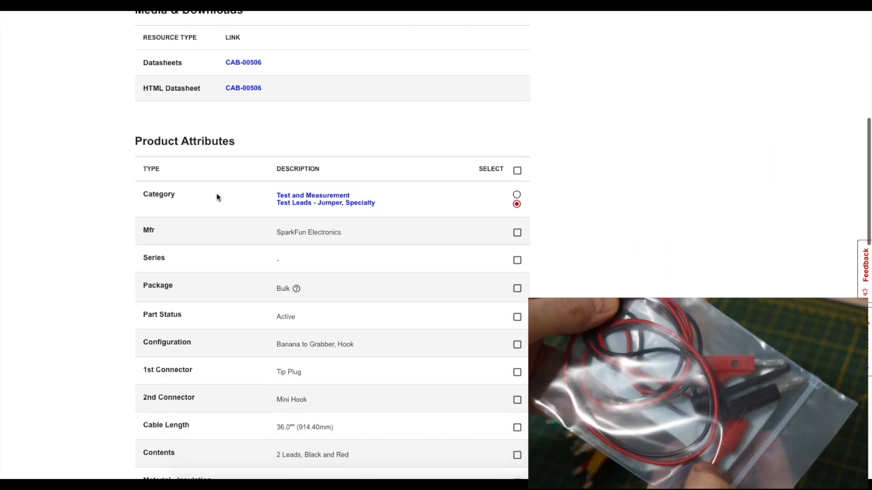
pyautogui.scroll(-3)
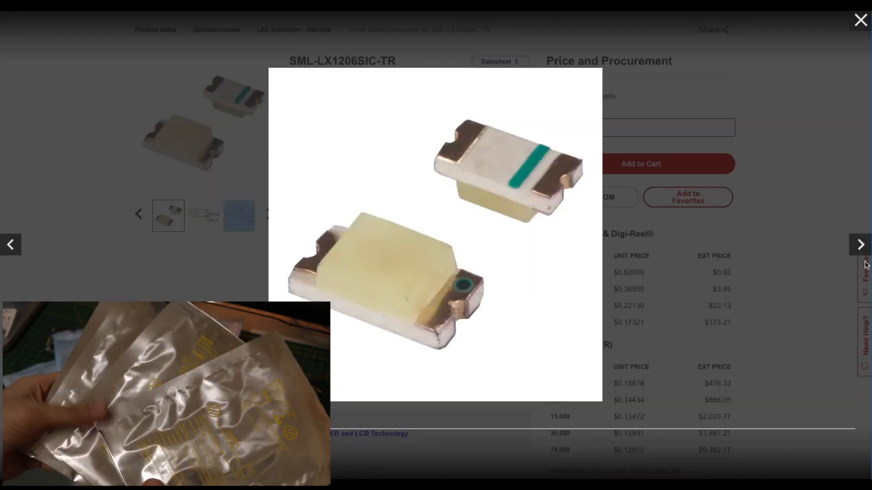
# Step through the SML-LX1206SIC-TR gallery from the product photo to the pad footprint drawing
pyautogui.click(860, 244)
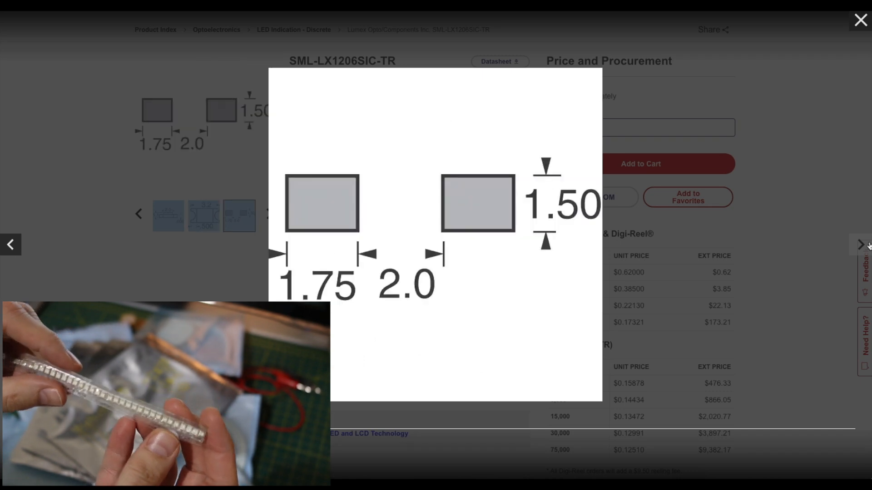
pyautogui.click(861, 20)
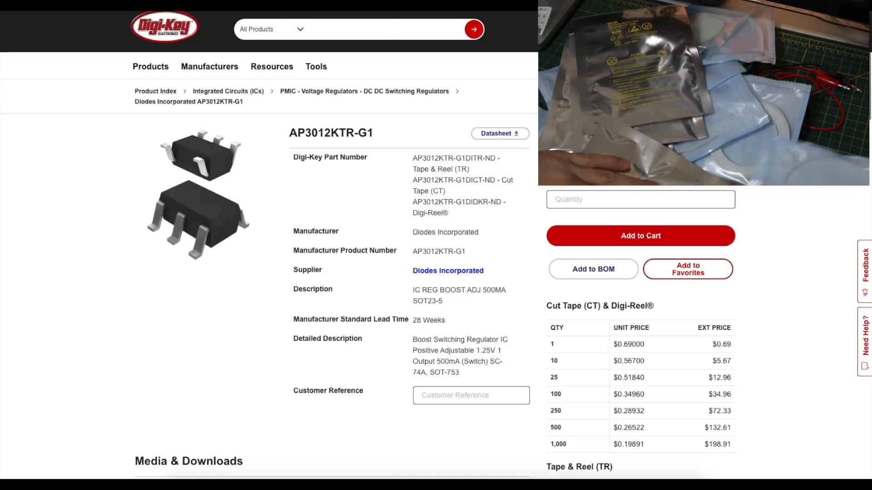
# Scroll the AP3012KTR-G1 page past Media & Downloads to its Product Attributes list
pyautogui.scroll(-3)
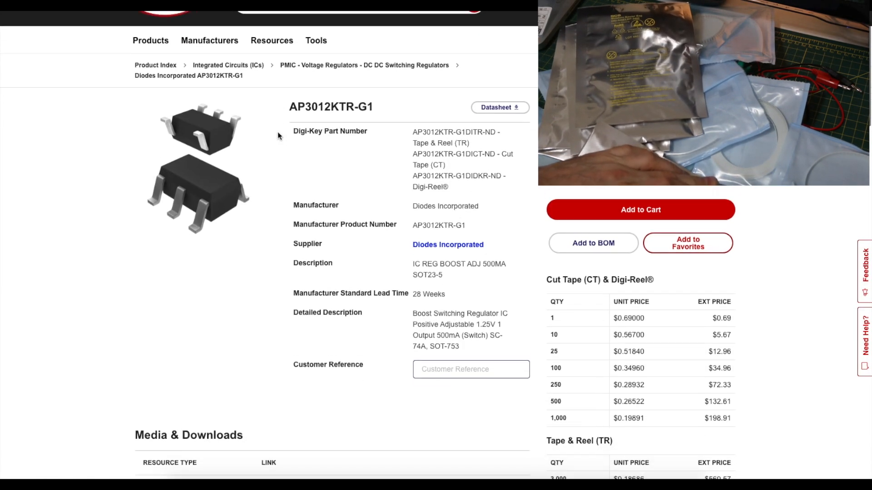
pyautogui.scroll(-3)
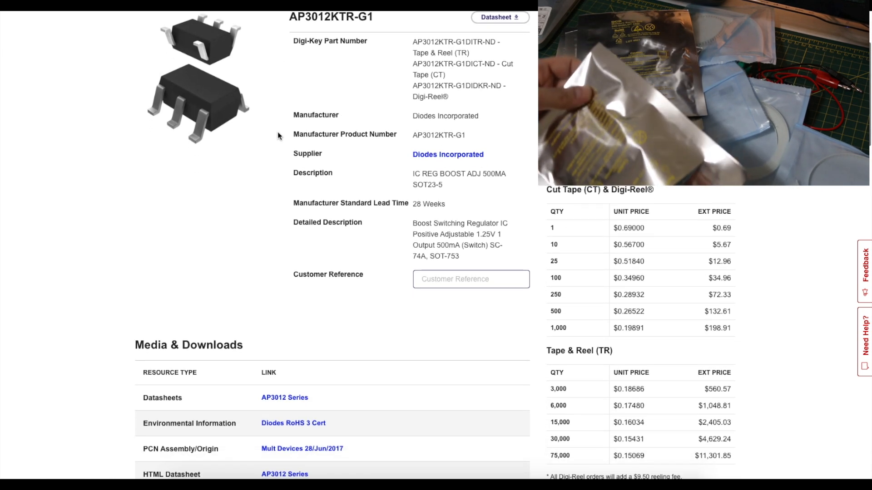
pyautogui.scroll(-3)
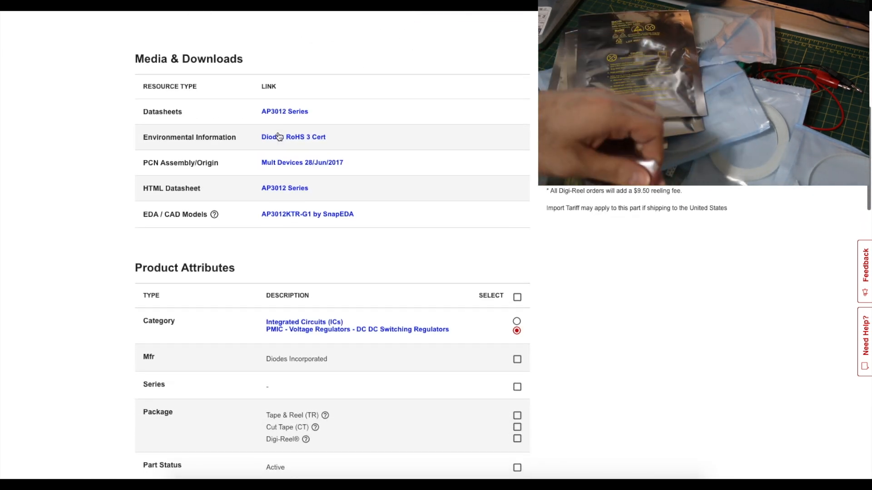
pyautogui.scroll(-3)
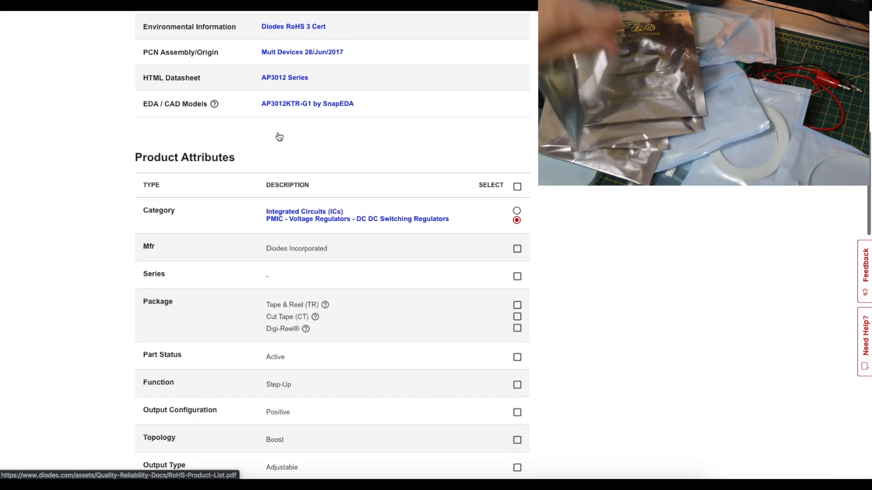
pyautogui.scroll(-3)
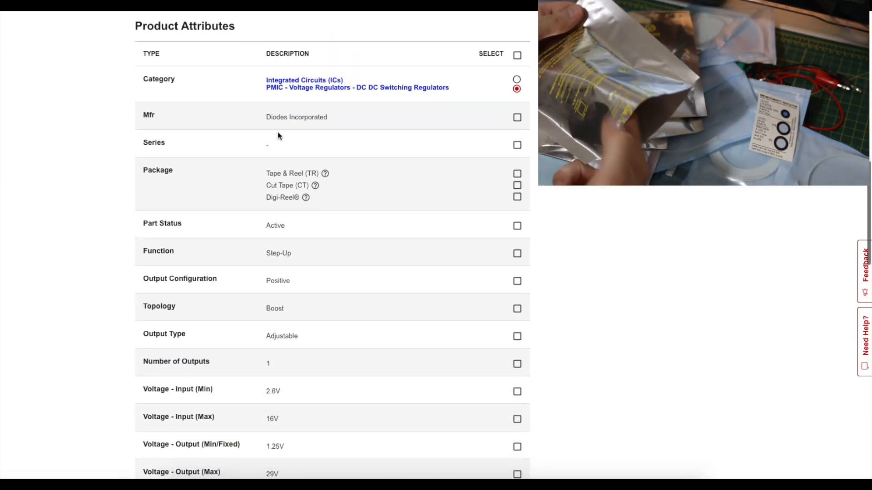
pyautogui.scroll(-3)
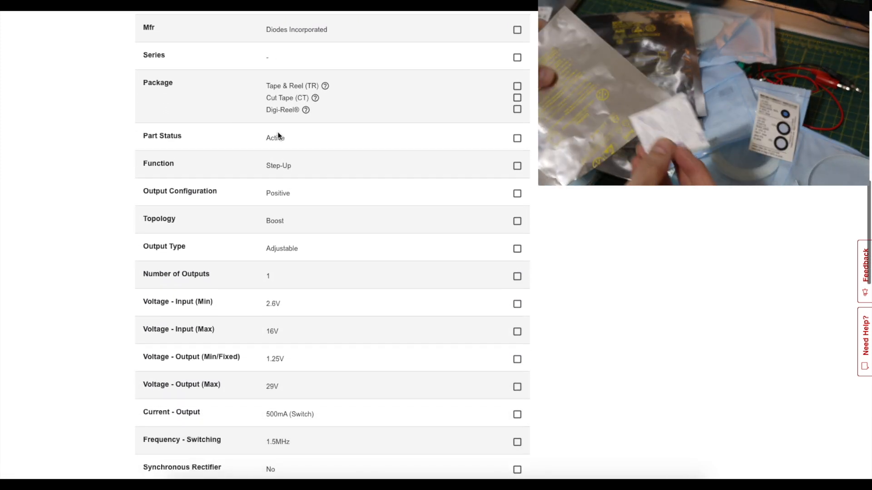
pyautogui.scroll(-3)
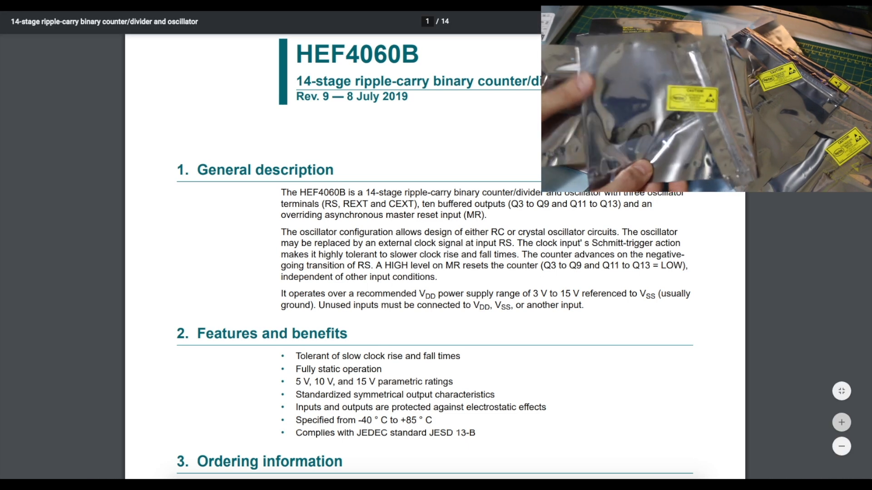
# Scroll the HEF4060B datasheet down to section 11, RC oscillator
pyautogui.scroll(-3)
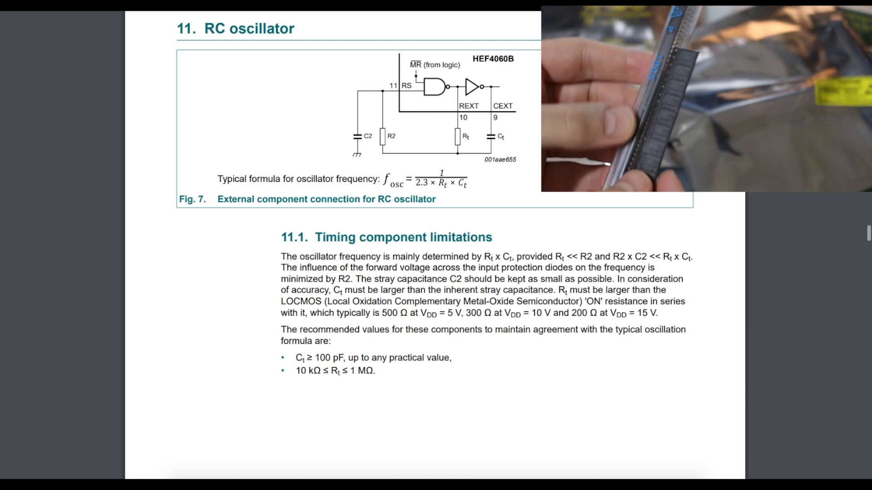